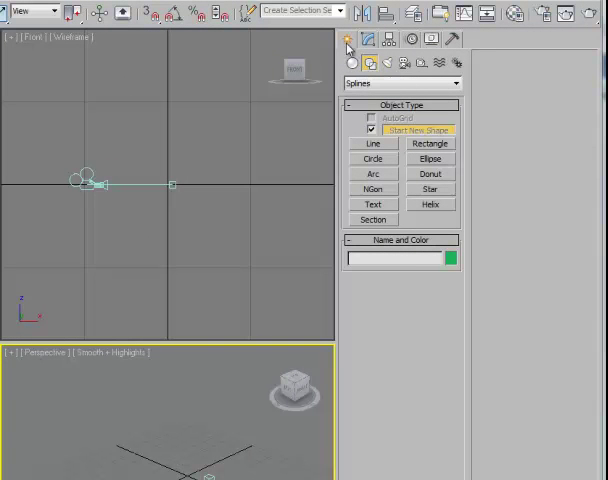
{"action": "mouse_move", "coordinate": [378, 144]}
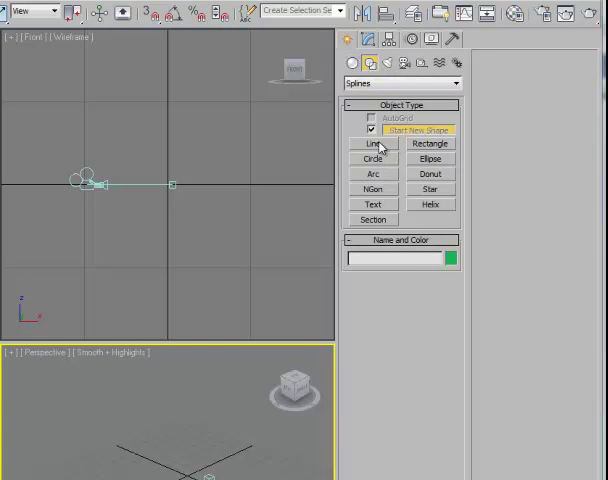
- Start the Line spline tool to draw a curved camera path in the Top viewport
{"action": "left_click", "coordinate": [372, 144]}
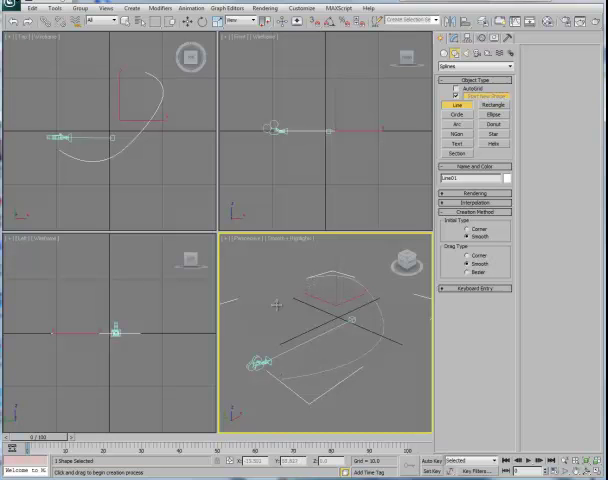
{"action": "mouse_move", "coordinate": [356, 392]}
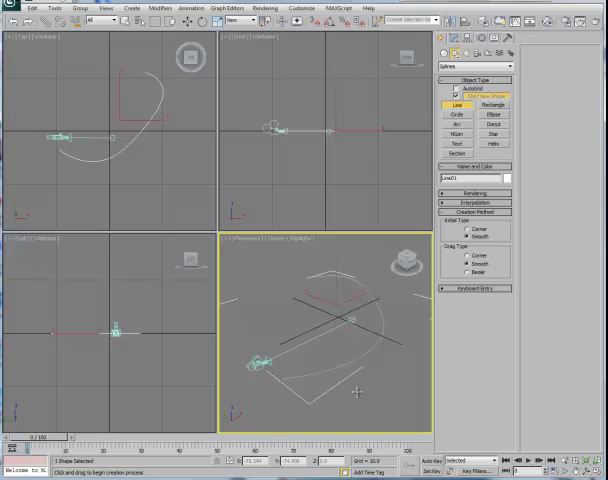
{"action": "mouse_move", "coordinate": [120, 140]}
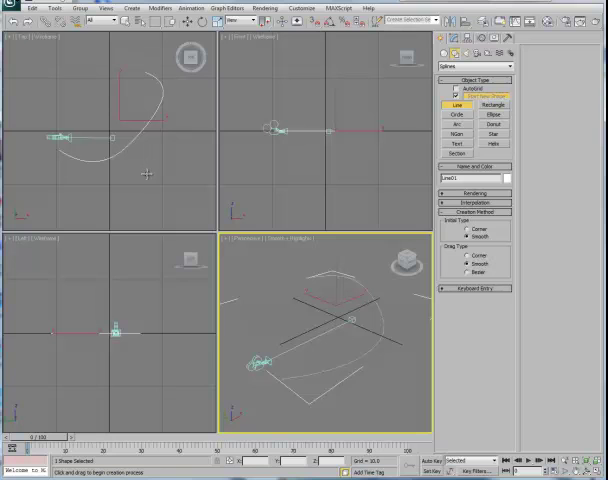
{"action": "mouse_move", "coordinate": [146, 168]}
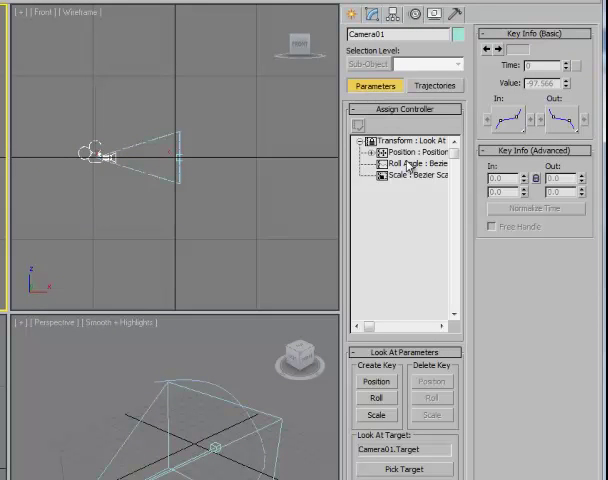
- Assign a Path Constraint controller to Camera01's Position track and confirm
{"action": "left_click", "coordinate": [412, 152]}
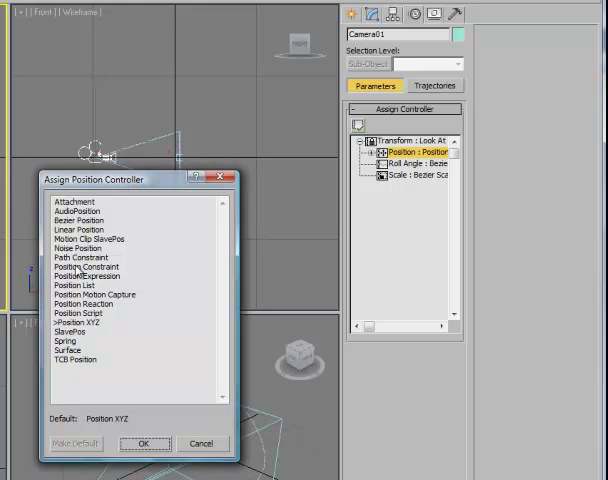
{"action": "left_click", "coordinate": [76, 256]}
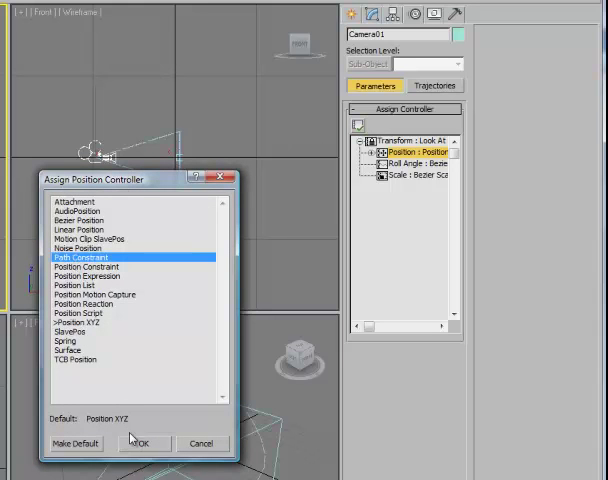
{"action": "left_click", "coordinate": [146, 444]}
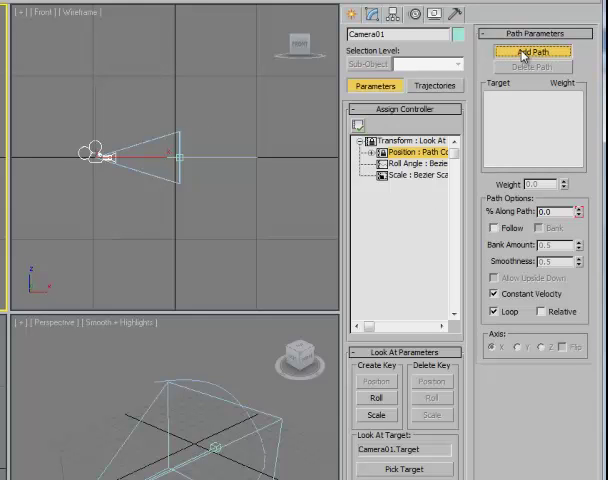
- Add Line01 as Camera01's path target via Add Path
{"action": "left_click", "coordinate": [532, 52]}
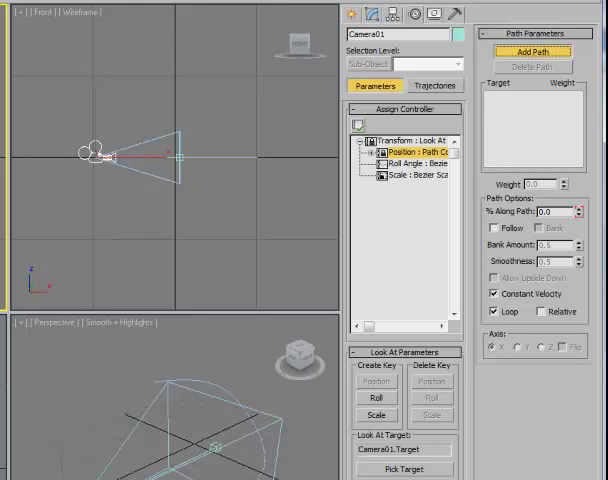
{"action": "left_click", "coordinate": [532, 52]}
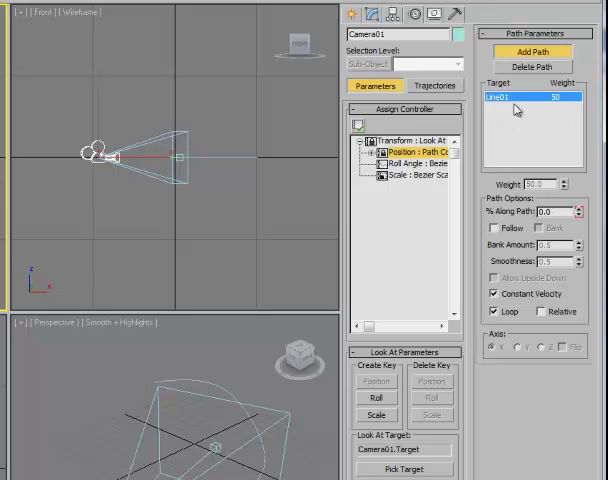
{"action": "mouse_move", "coordinate": [484, 112]}
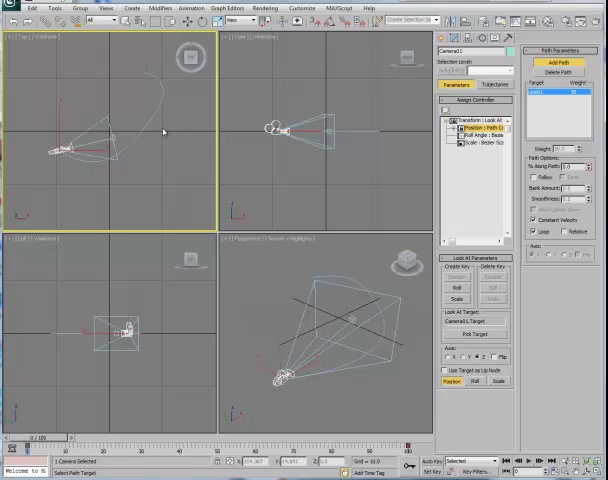
{"action": "mouse_move", "coordinate": [366, 396]}
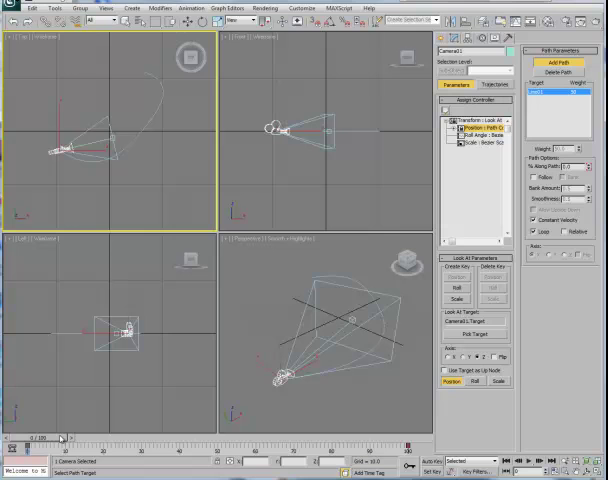
{"action": "mouse_move", "coordinate": [308, 402]}
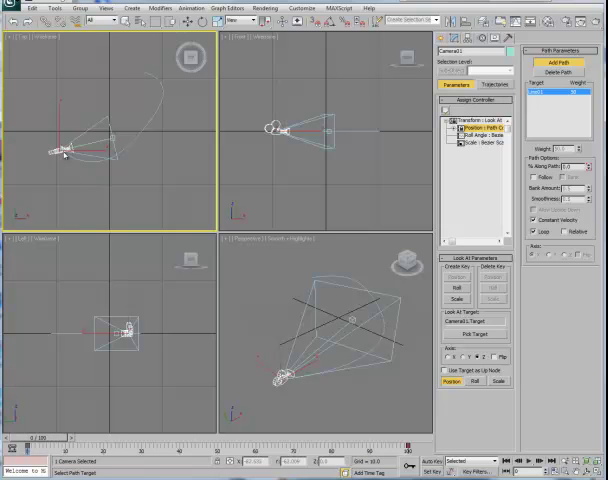
{"action": "mouse_move", "coordinate": [144, 76]}
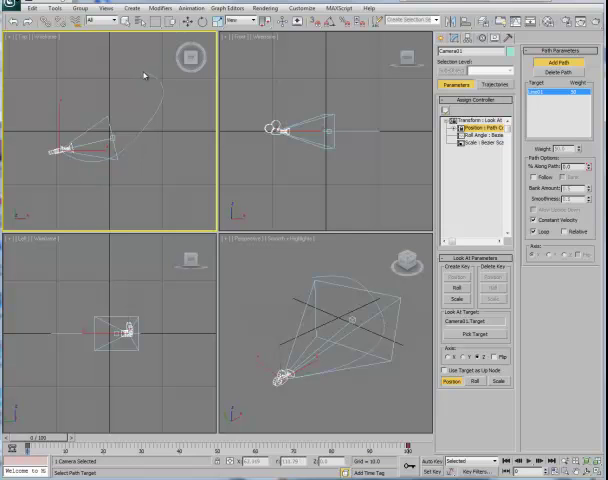
{"action": "mouse_move", "coordinate": [124, 356]}
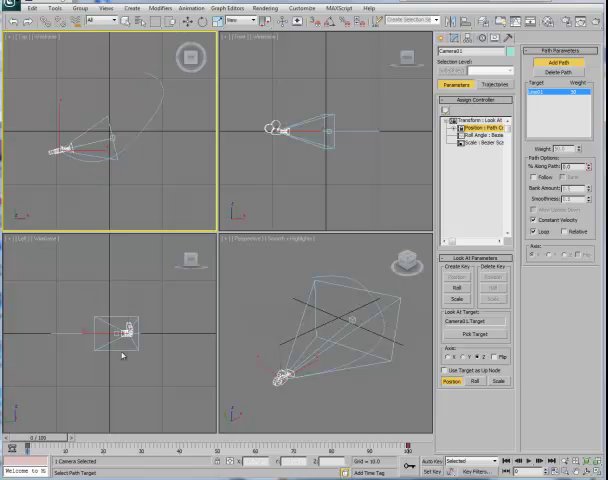
- Scrub the time slider to preview the camera on the path, then enable Auto Key
{"action": "left_click_drag", "start_coordinate": [20, 438], "coordinate": [110, 438]}
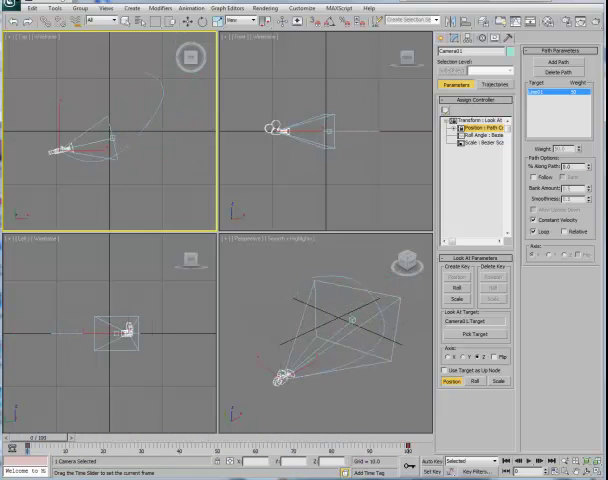
{"action": "left_click", "coordinate": [572, 64]}
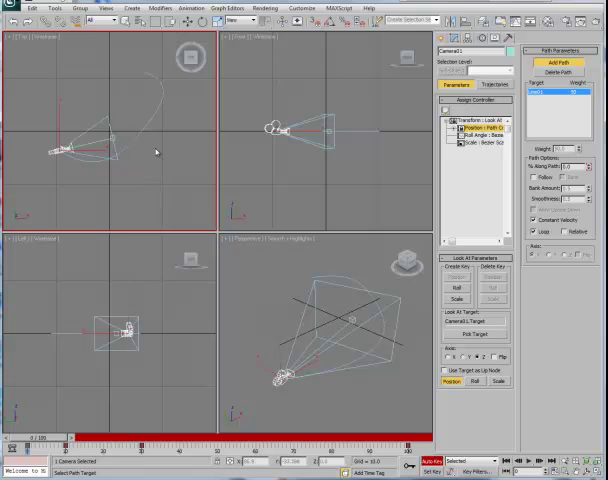
{"action": "mouse_move", "coordinate": [144, 104]}
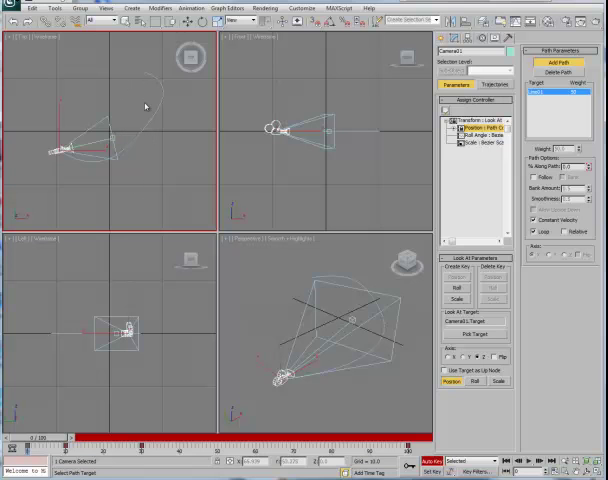
{"action": "mouse_move", "coordinate": [392, 392]}
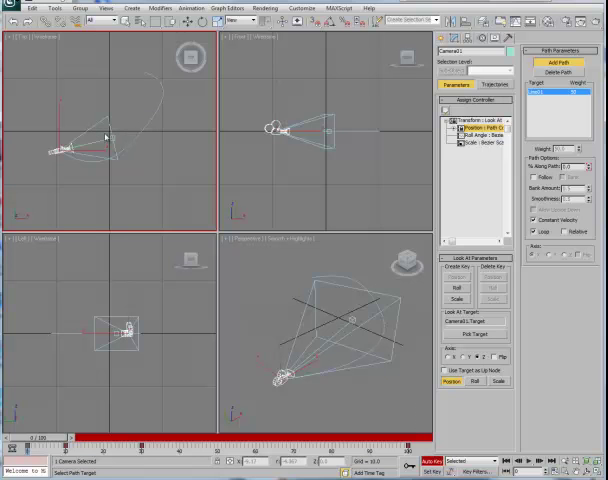
{"action": "mouse_move", "coordinate": [142, 80]}
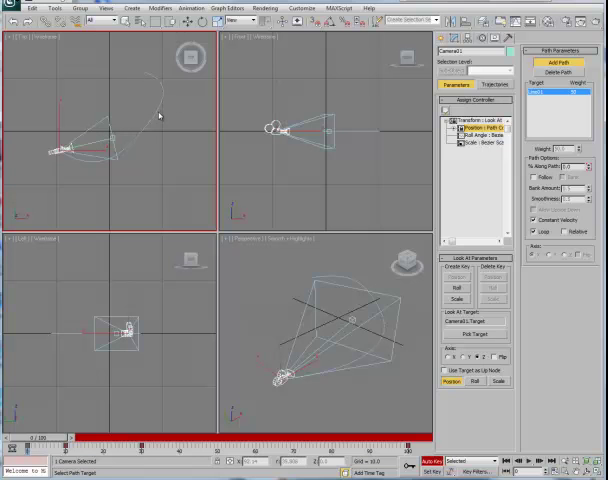
{"action": "mouse_move", "coordinate": [160, 170]}
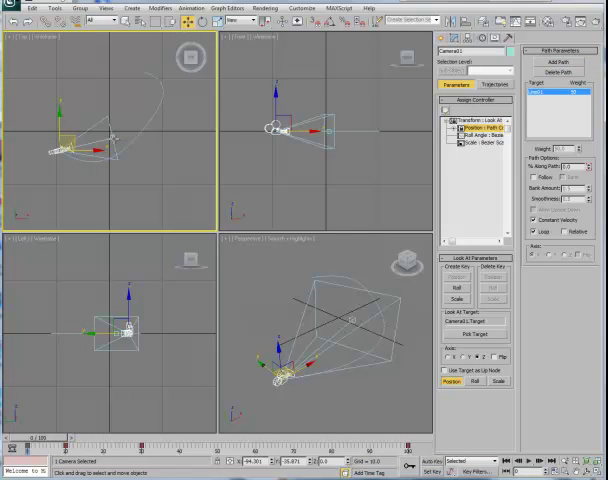
{"action": "mouse_move", "coordinate": [116, 140]}
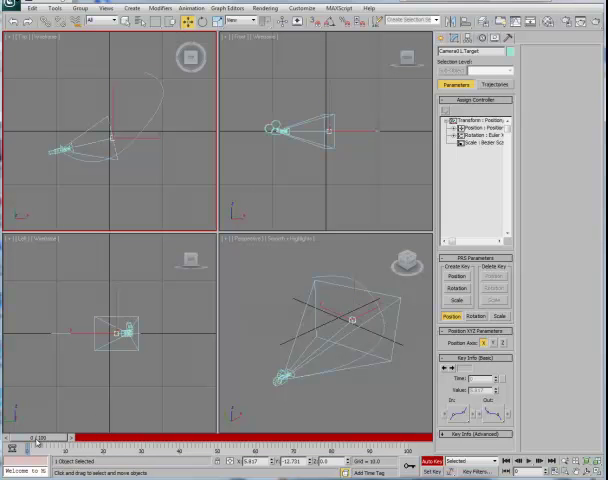
- Create a position key for Camera01's target, then move the target at a later frame
{"action": "left_click", "coordinate": [456, 268]}
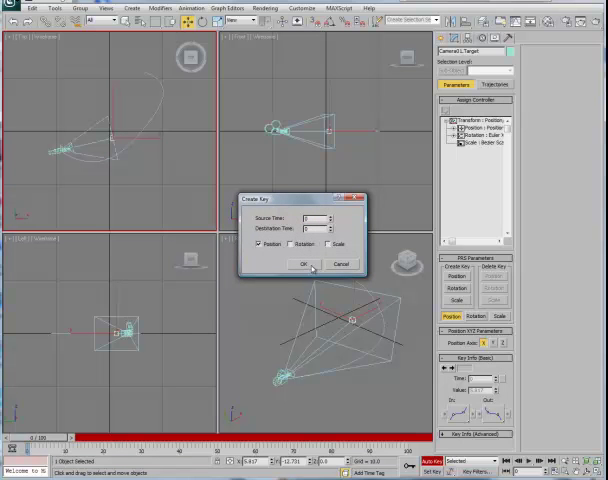
{"action": "left_click", "coordinate": [304, 264]}
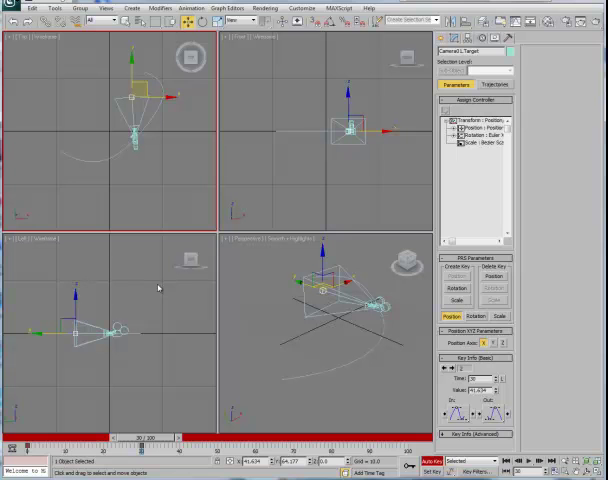
{"action": "left_click_drag", "start_coordinate": [124, 436], "coordinate": [154, 436]}
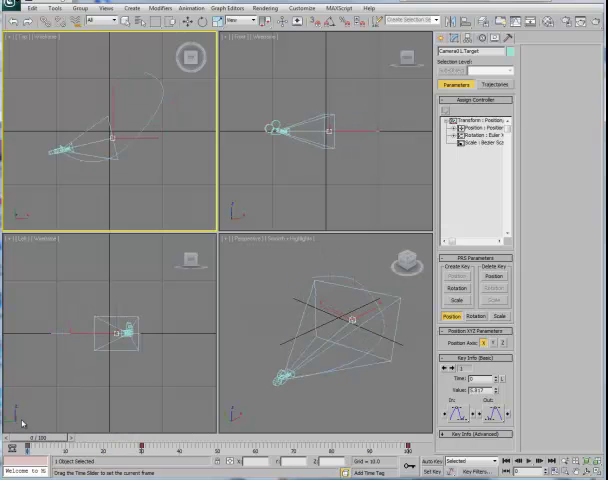
{"action": "left_click_drag", "start_coordinate": [30, 438], "coordinate": [290, 438]}
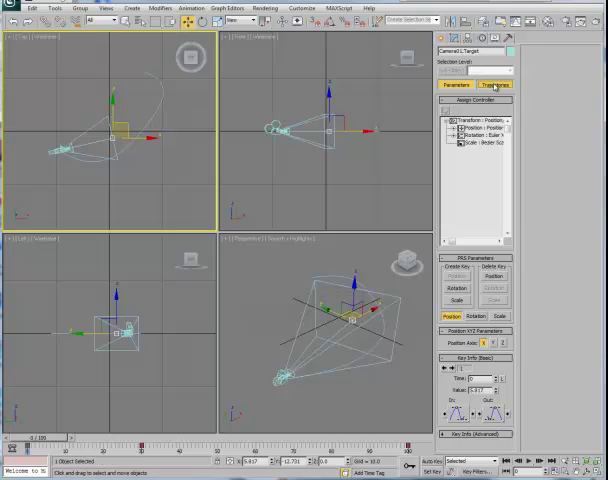
- Turn on Trajectories for Camera01's target to show its motion path
{"action": "left_click", "coordinate": [492, 84]}
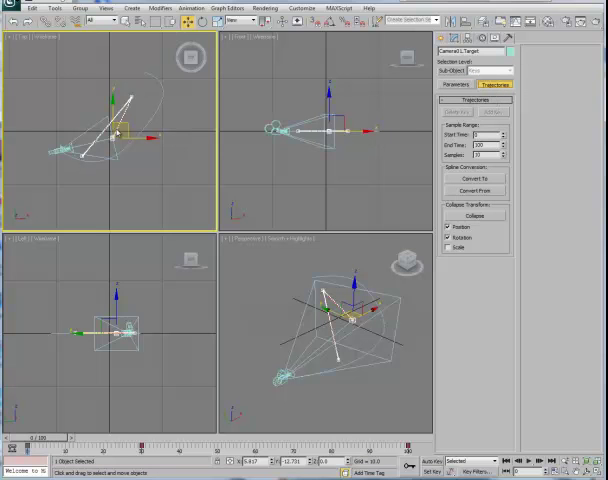
{"action": "mouse_move", "coordinate": [356, 118]}
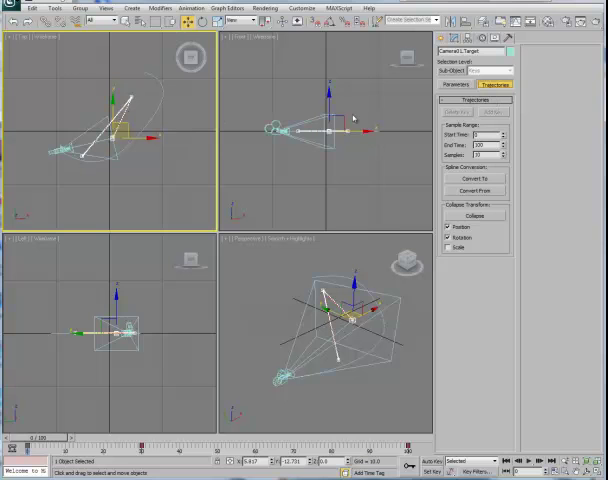